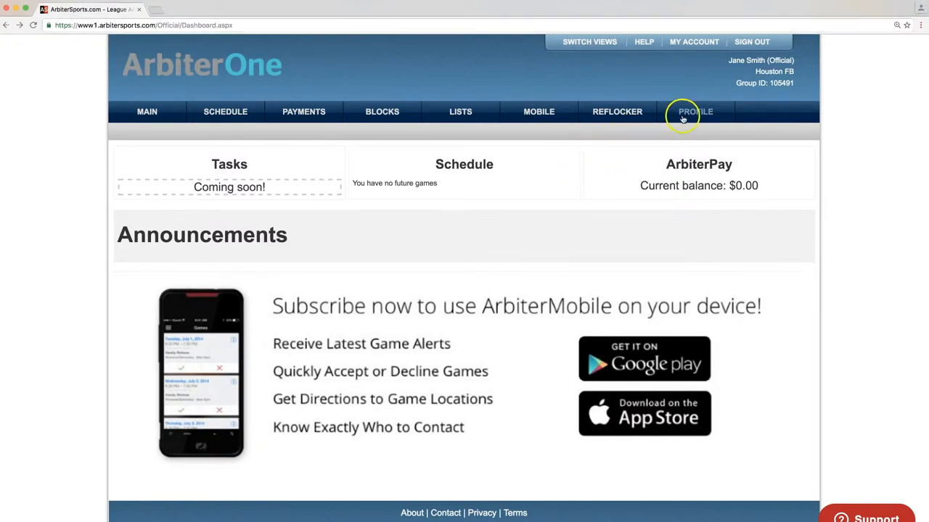
# Go to the Profile page showing name, email, address and the empty Phone Numbers list.
pyautogui.click(695, 110)
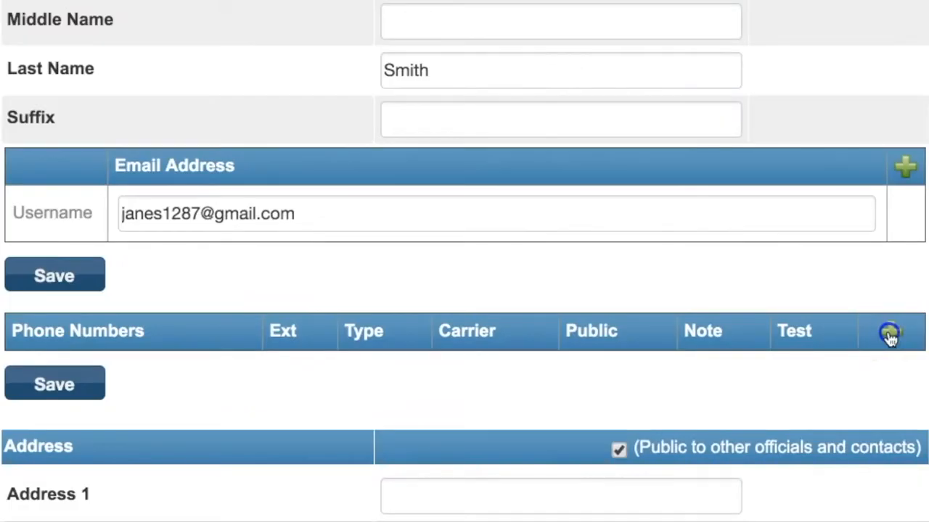
pyautogui.click(890, 331)
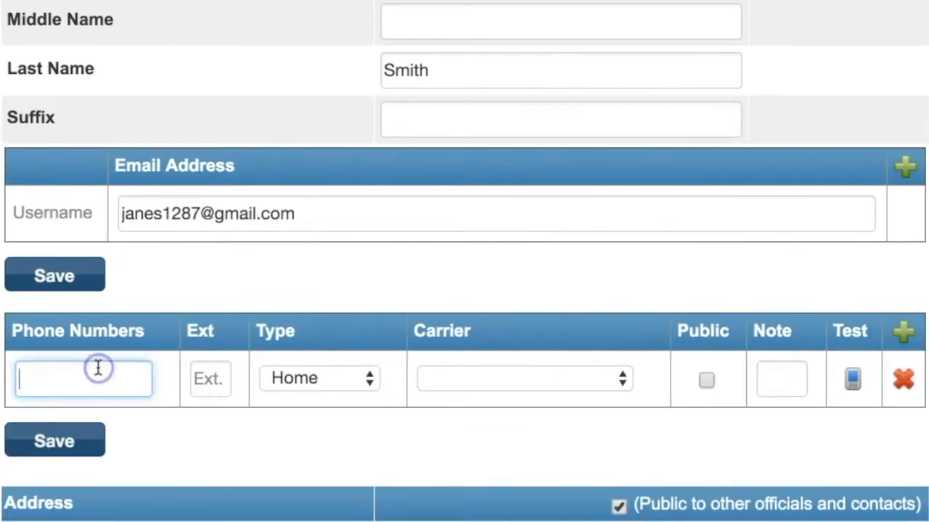
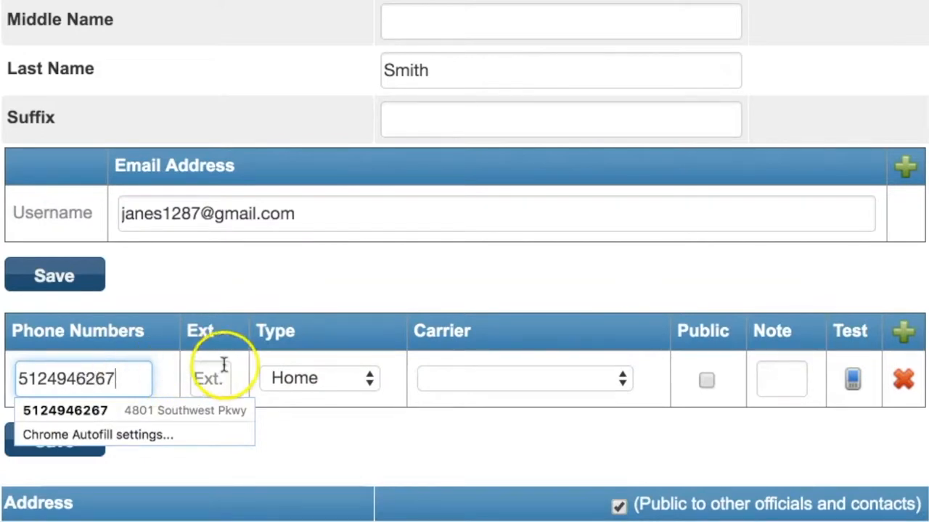
pyautogui.click(319, 378)
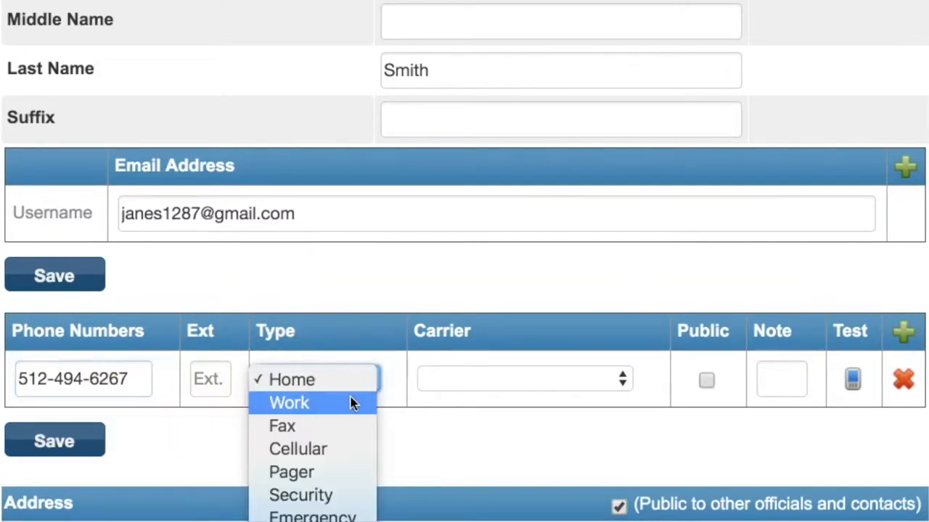
pyautogui.click(289, 403)
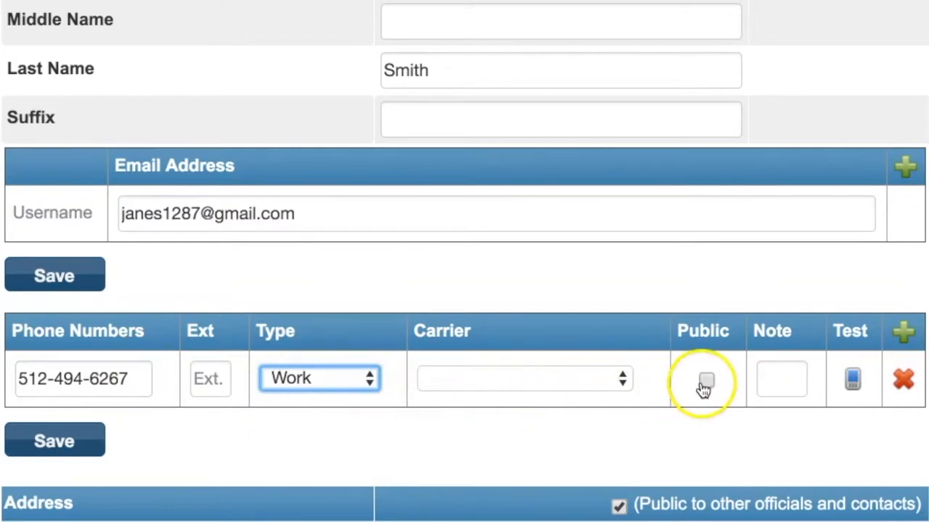
pyautogui.click(705, 380)
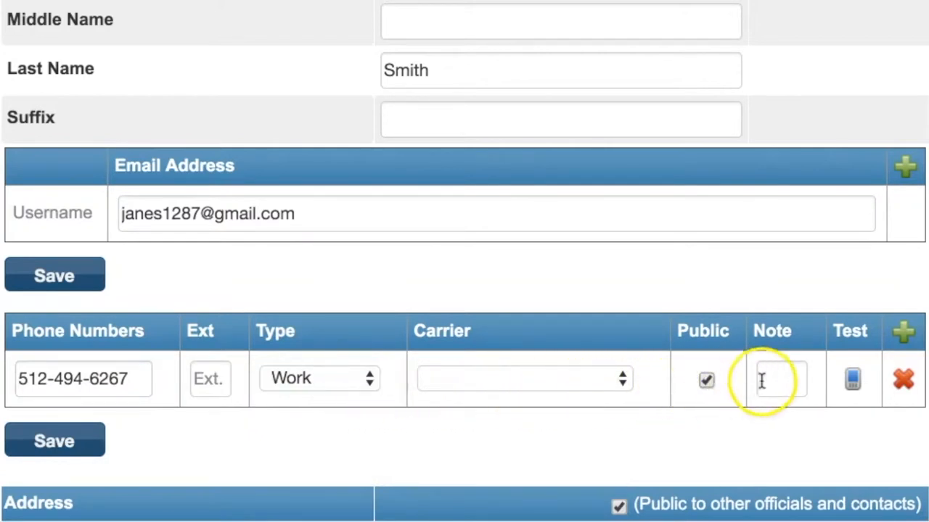
pyautogui.write('cont')
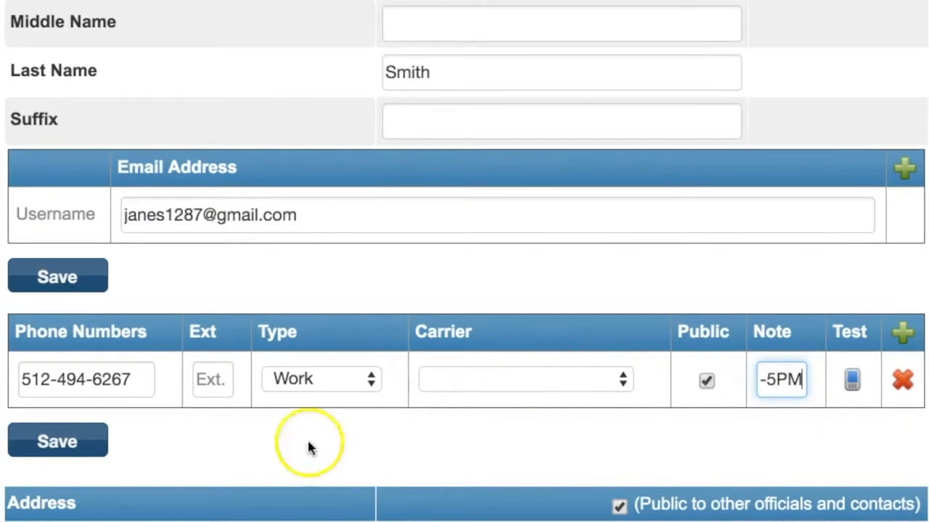
pyautogui.click(57, 441)
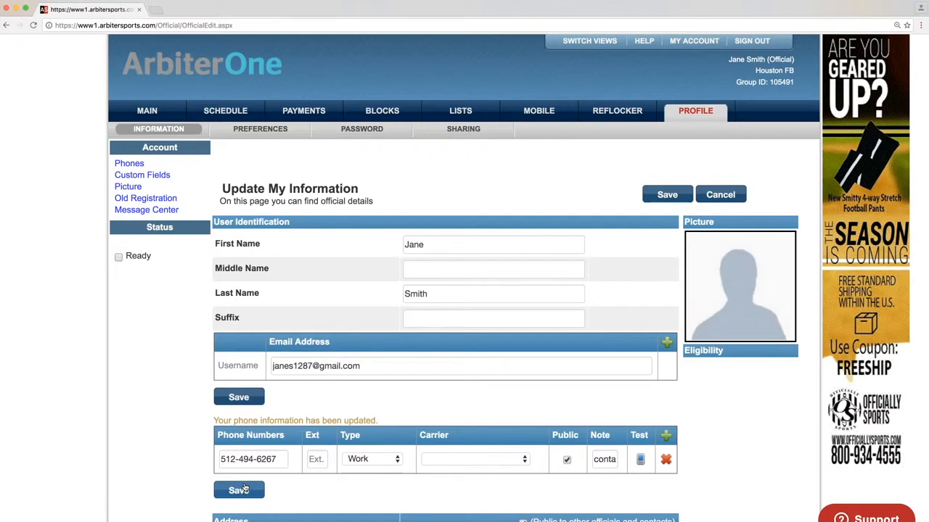
pyautogui.scroll(-3)
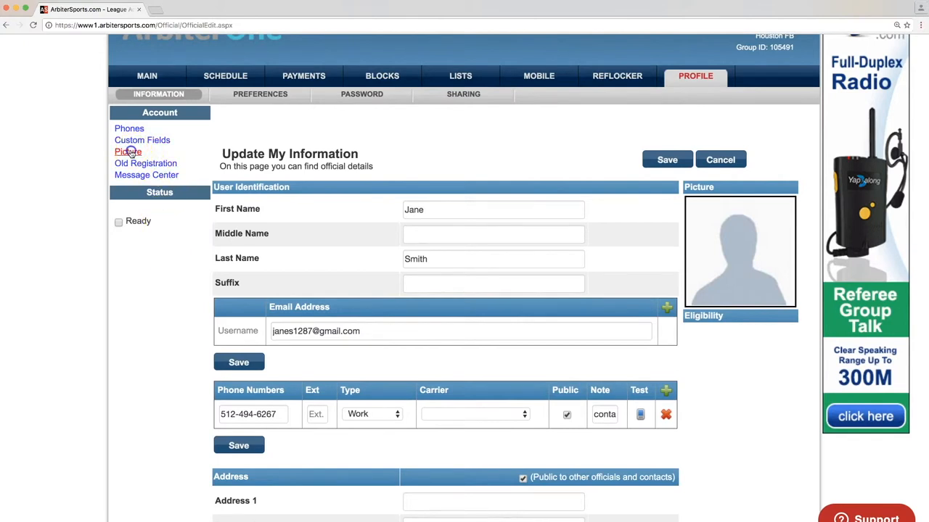
# Upload jsmith.jpg from the Picture page and set it as the profile picture.
pyautogui.click(128, 153)
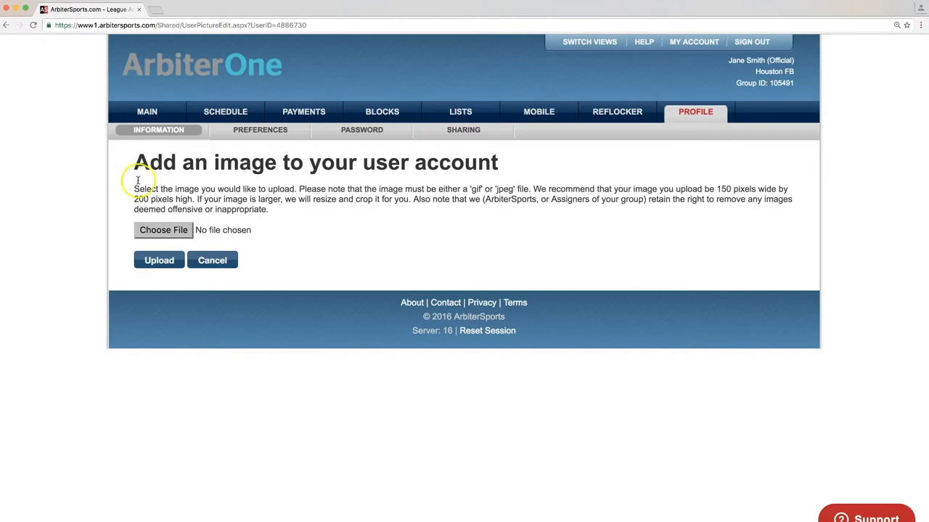
pyautogui.click(162, 230)
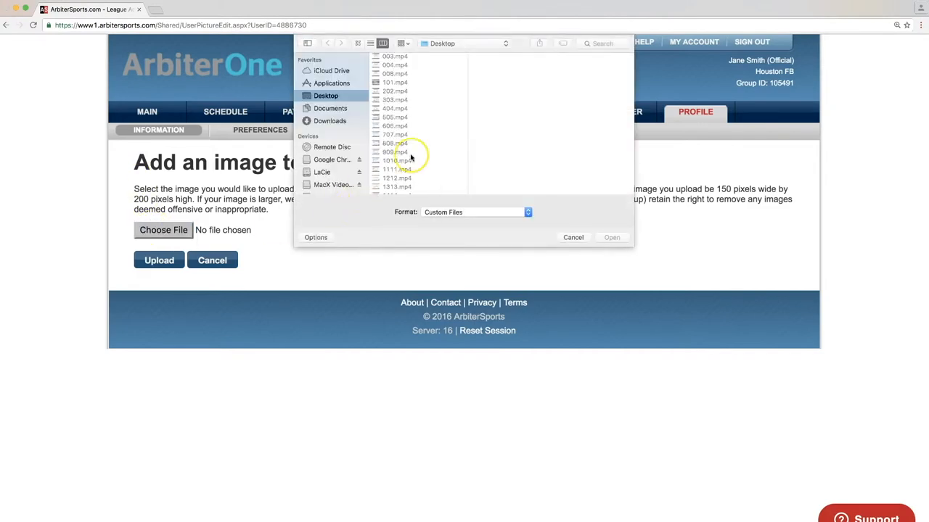
pyautogui.click(394, 164)
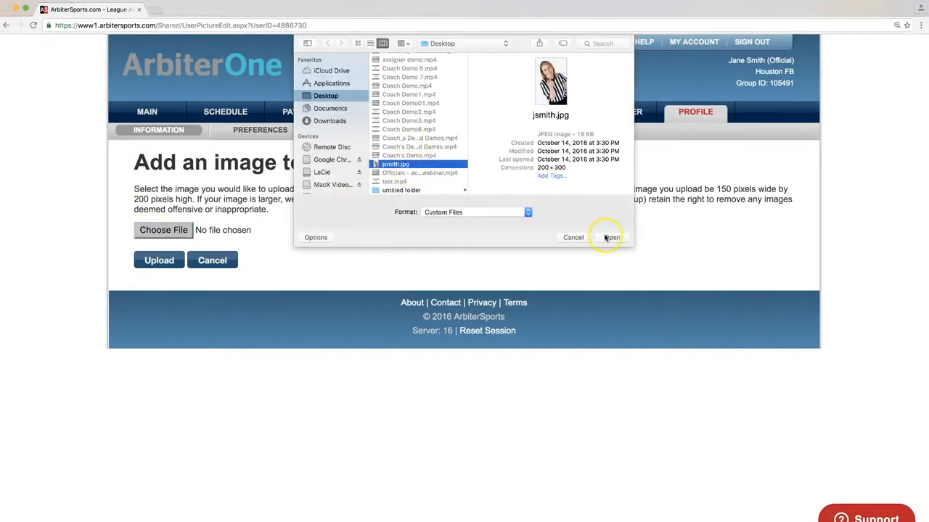
pyautogui.click(610, 237)
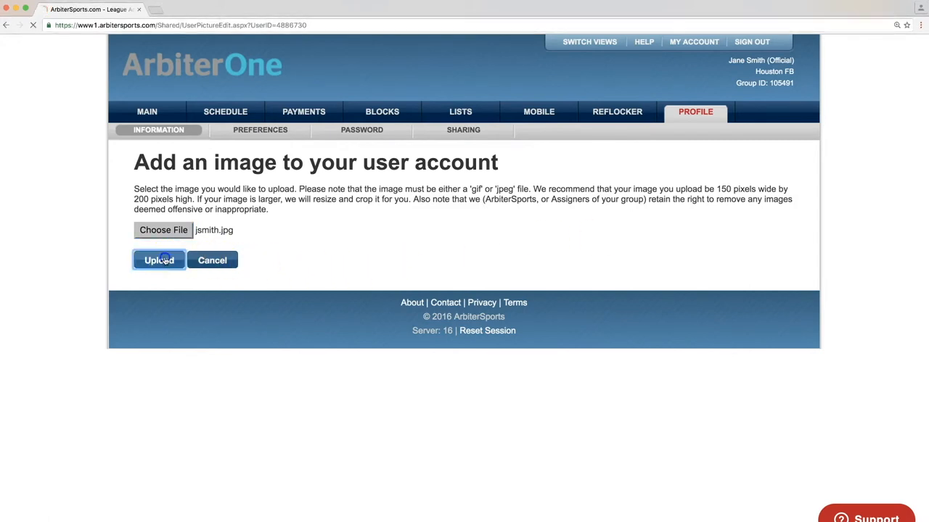
pyautogui.click(158, 261)
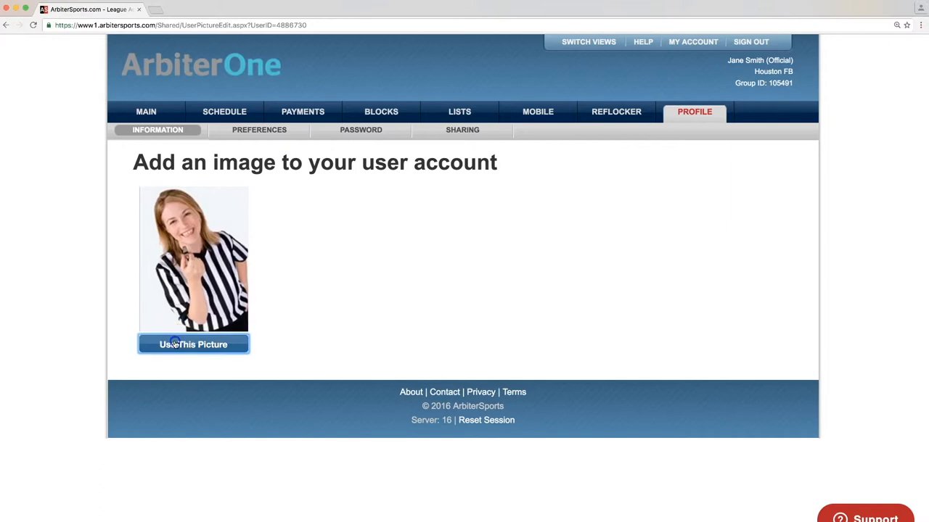
pyautogui.click(194, 345)
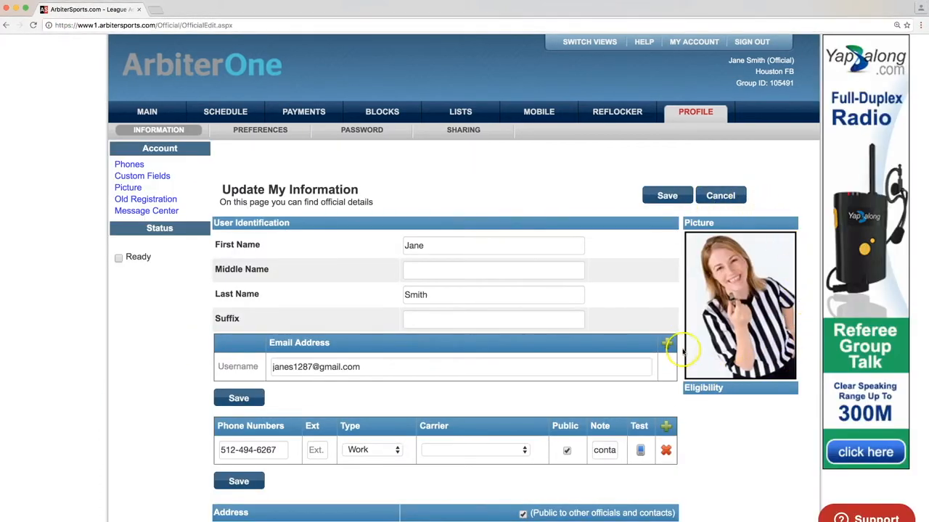
pyautogui.moveTo(681, 343)
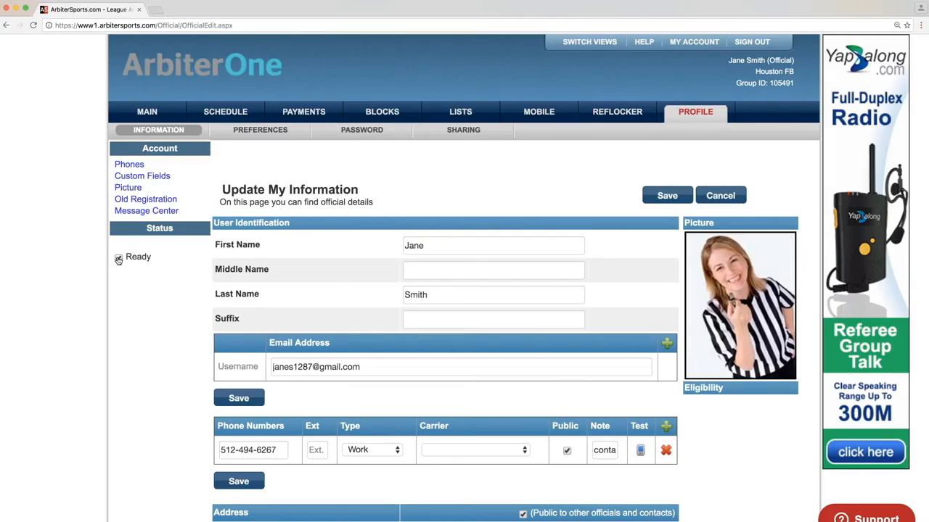
# Scroll down the sidebar toward the Ready status checkbox.
pyautogui.scroll(-3)
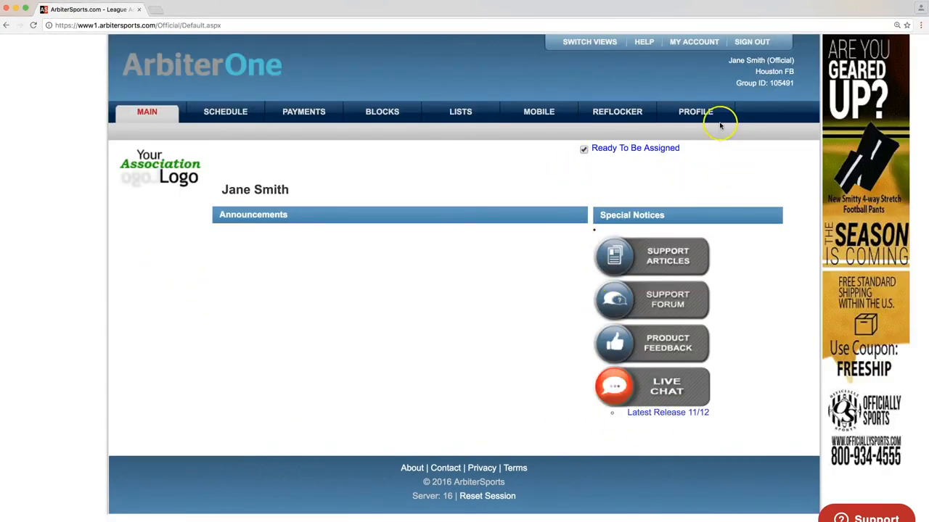
pyautogui.moveTo(583, 171)
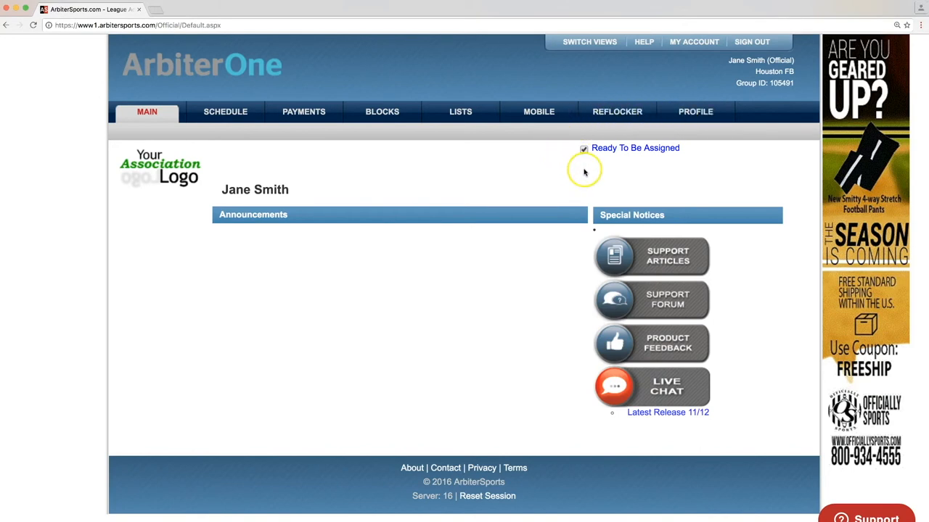